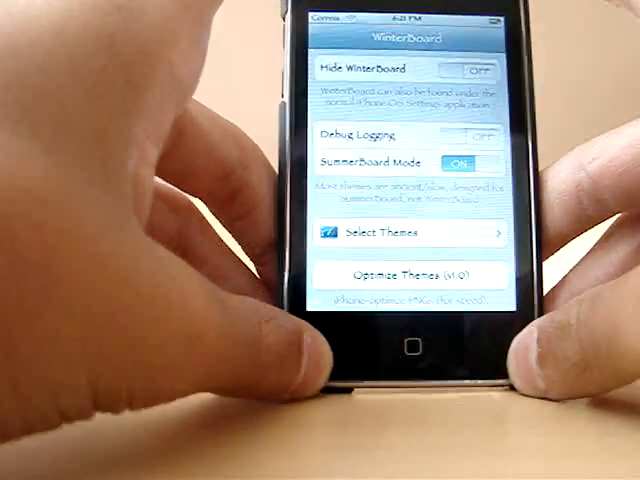
# Step: Leave the WinterBoard settings, with SummerBoard Mode on, for the home screen
pyautogui.click(410, 232)
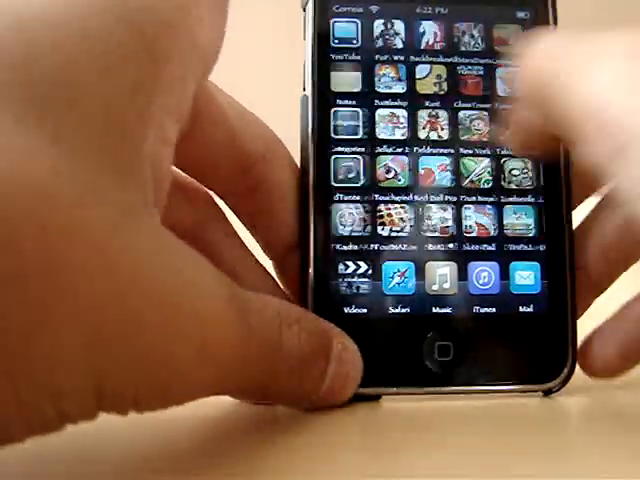
# Step: Swipe through home screen pages to reach Installous, WinterBoard and Cydia
pyautogui.hscroll(-3)
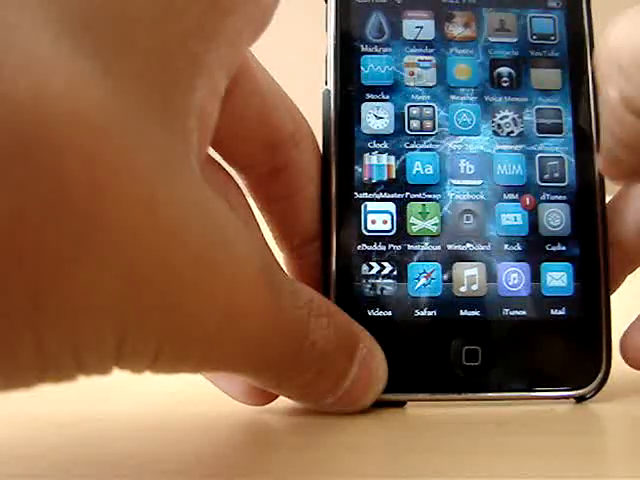
pyautogui.hscroll(-3)
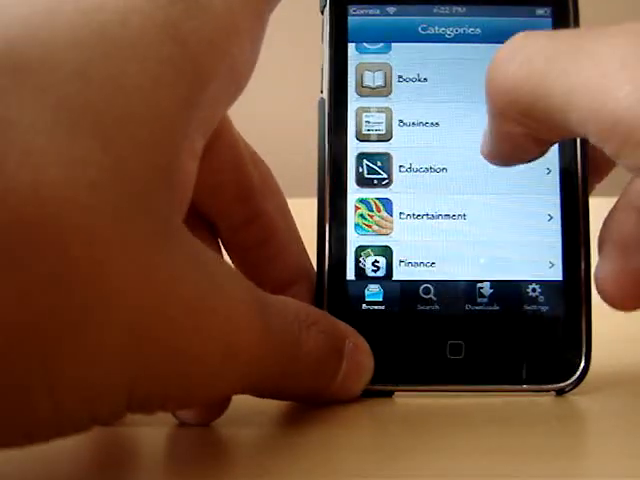
pyautogui.scroll(-3)
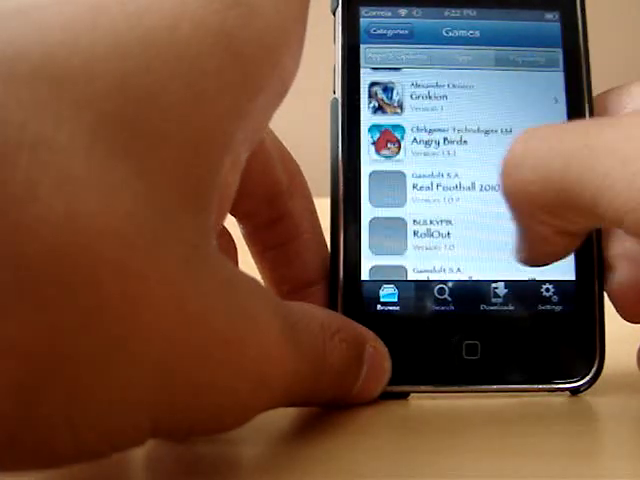
pyautogui.scroll(-3)
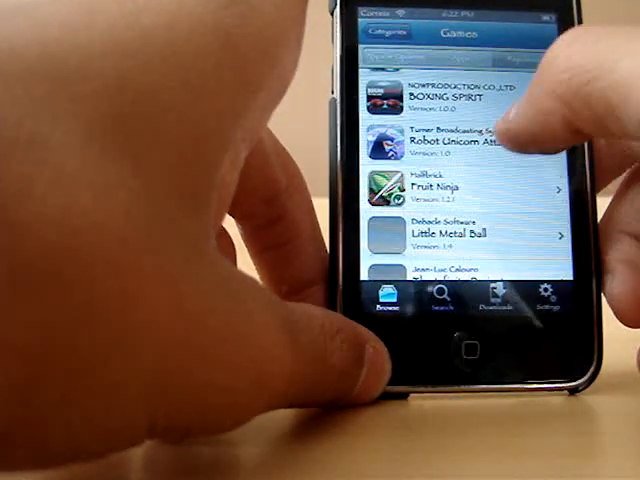
pyautogui.click(455, 145)
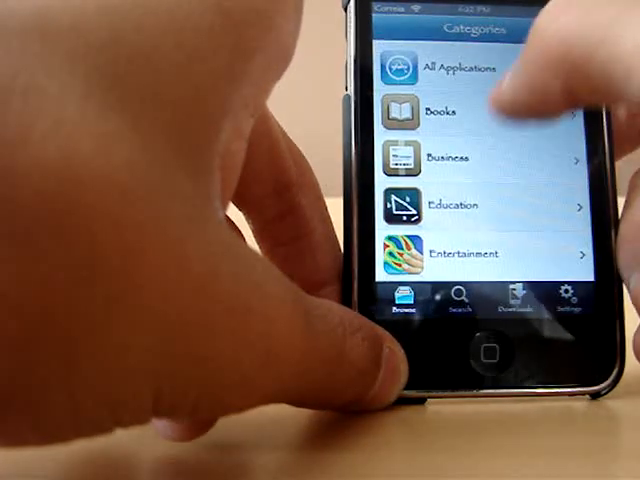
pyautogui.scroll(3)
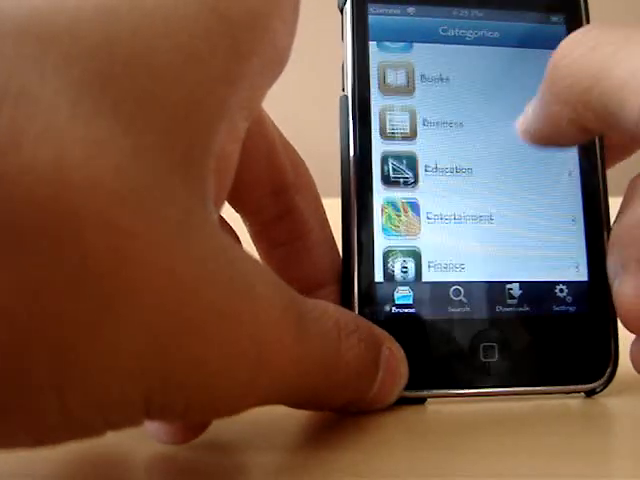
pyautogui.scroll(-3)
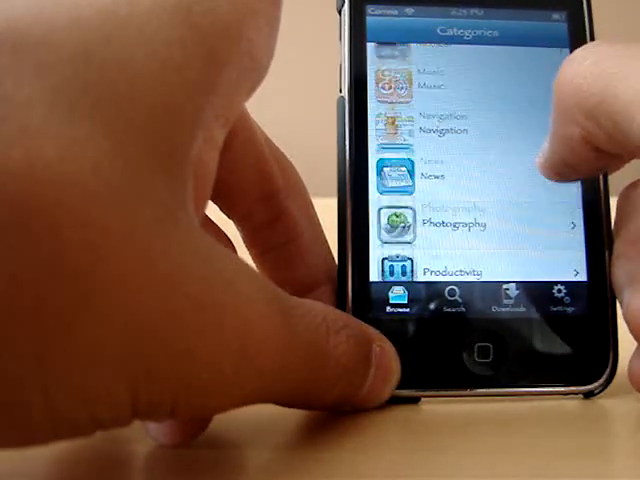
pyautogui.scroll(3)
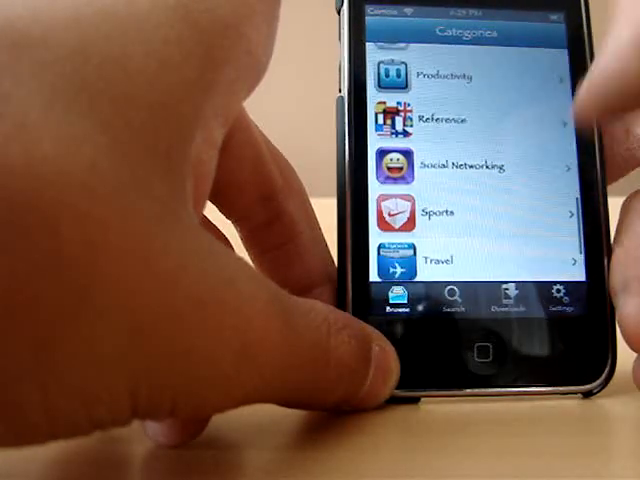
pyautogui.scroll(3)
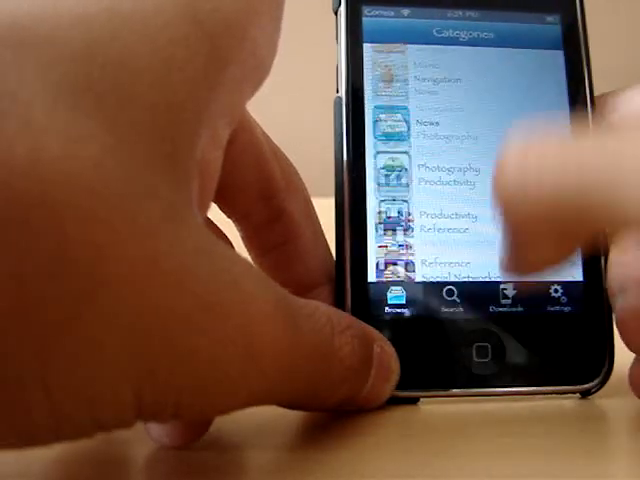
pyautogui.scroll(-3)
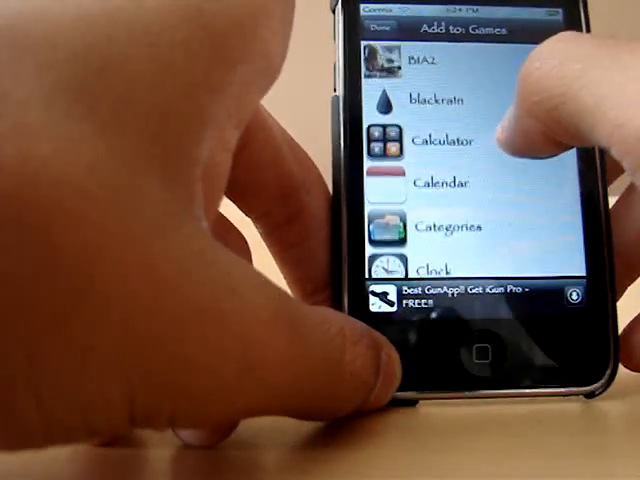
# Step: Scroll the Games app picker to show COPS: HSP, Cydia, DoodleJump, dTunes and eBuddy Pro
pyautogui.scroll(-3)
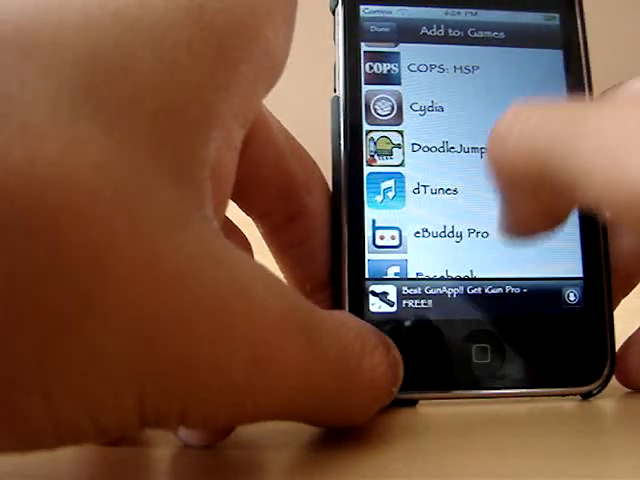